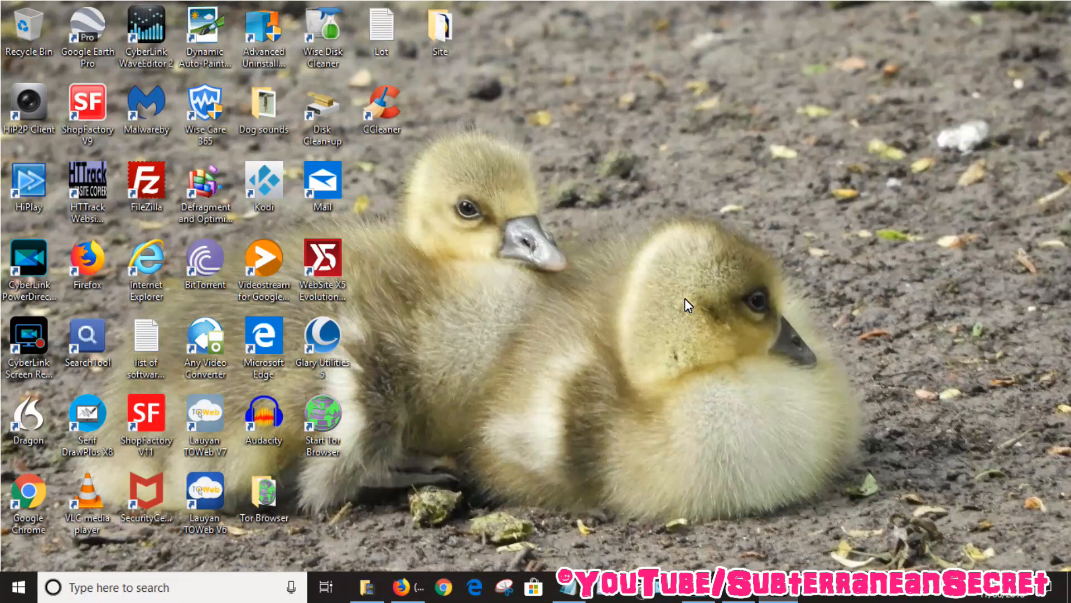
mouse_move(597, 256)
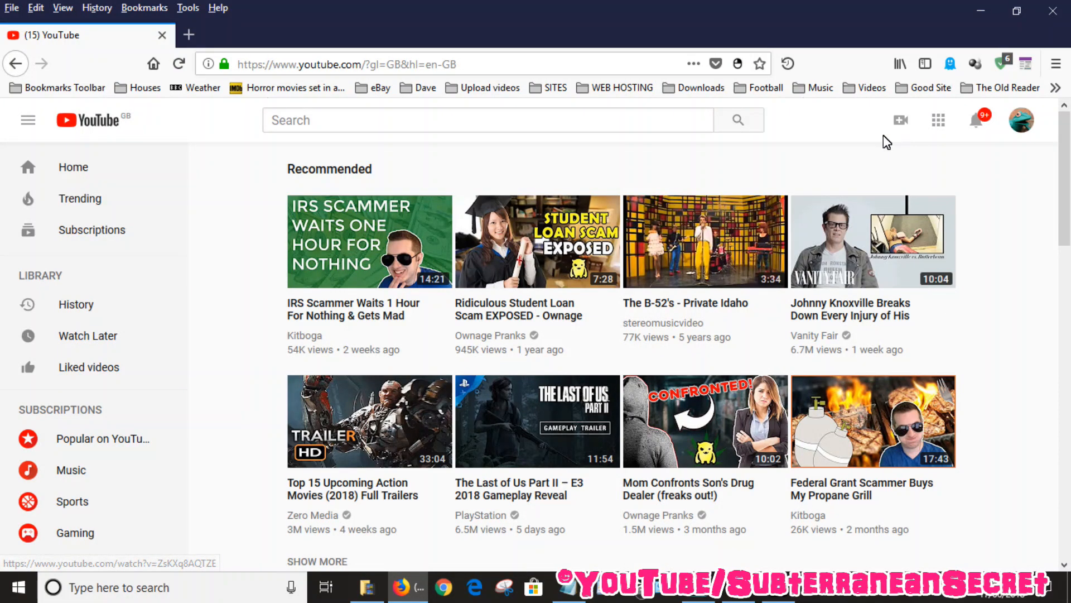
mouse_move(901, 119)
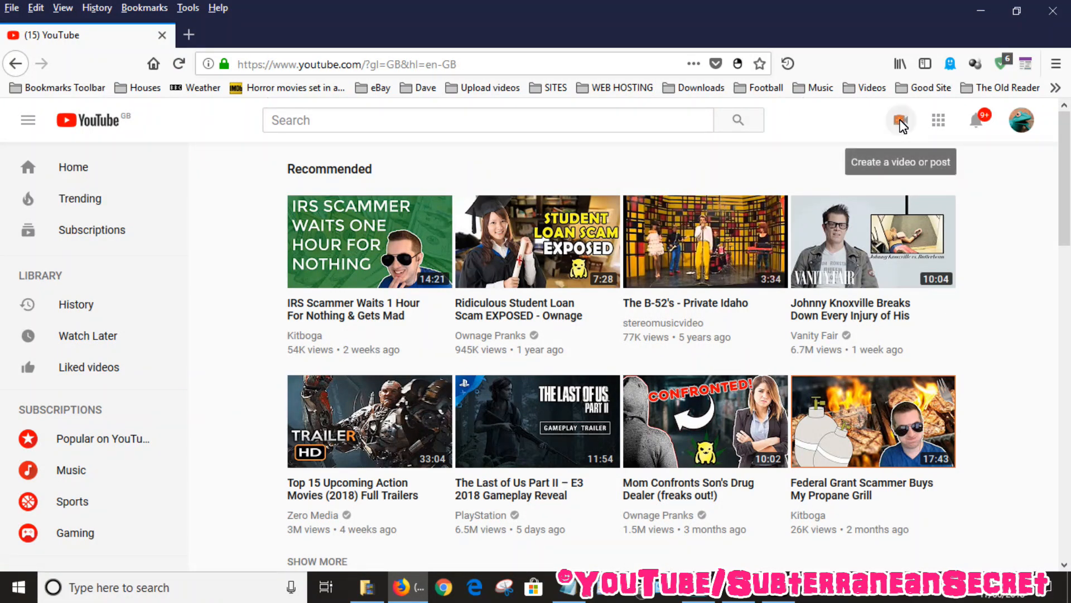
Go to the Upload video page via Create, then dismiss the File Upload picker.
click(901, 119)
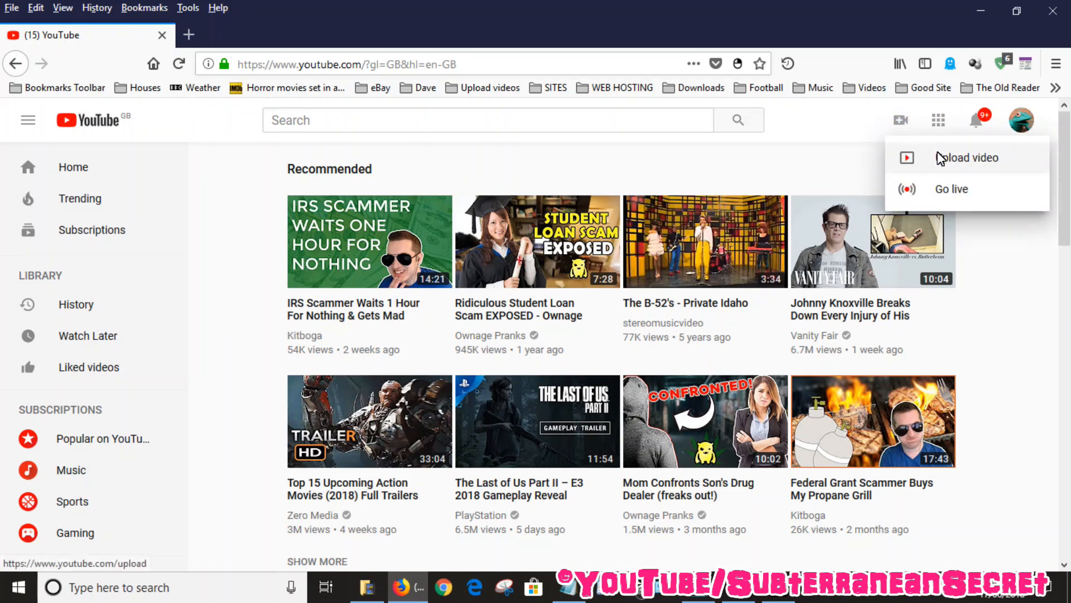
click(967, 158)
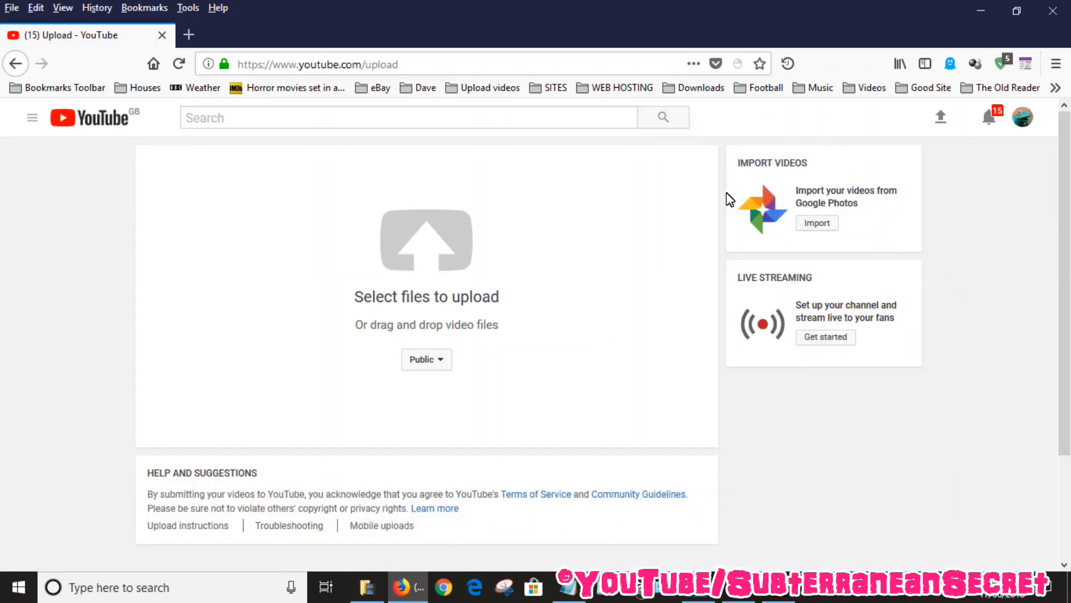
mouse_move(374, 255)
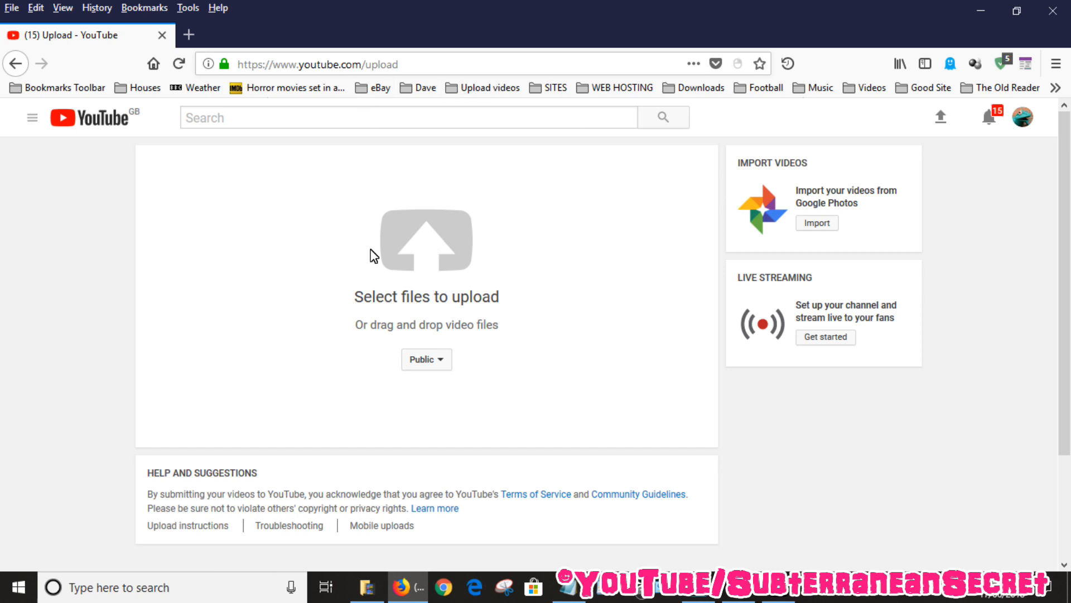
click(427, 239)
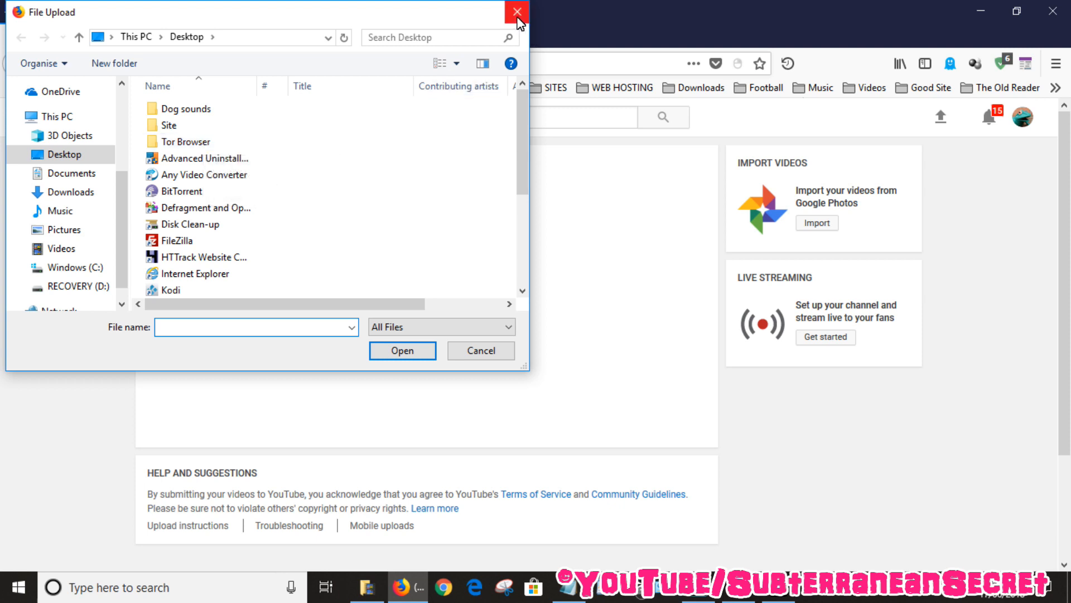
click(516, 13)
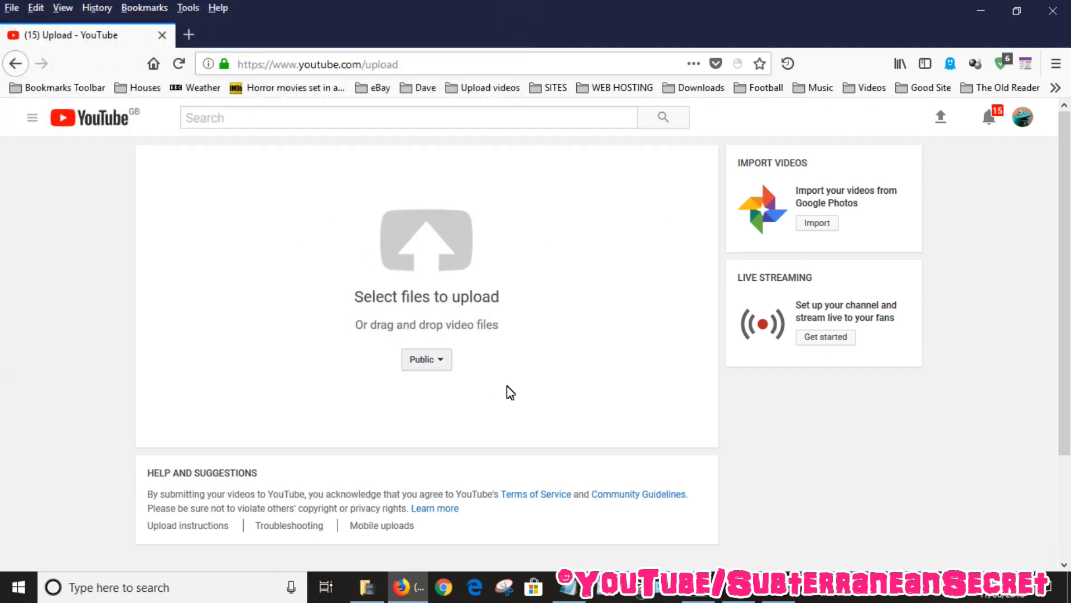
mouse_move(532, 326)
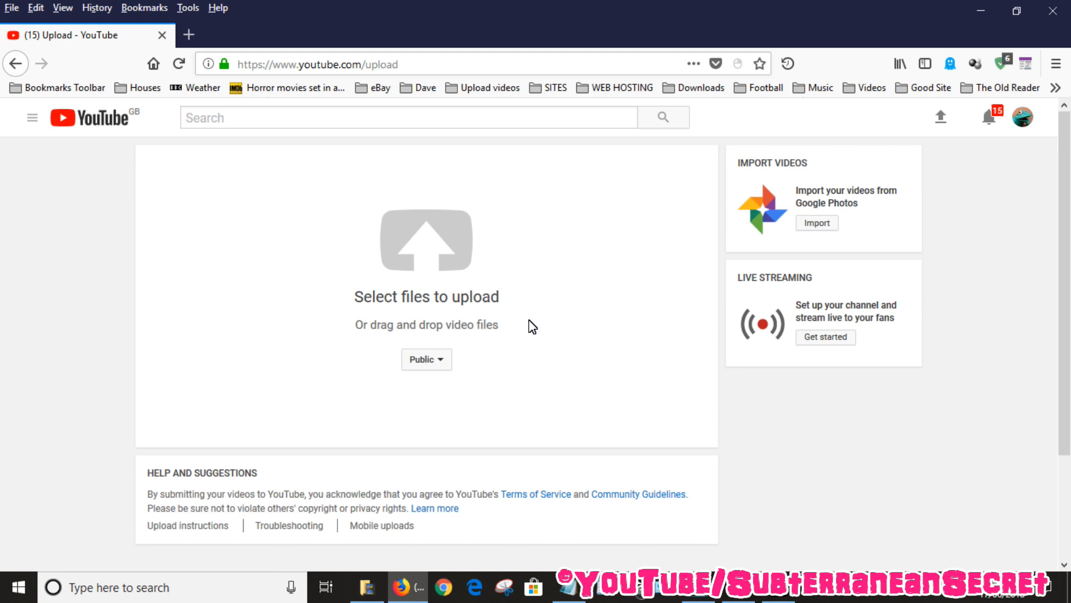
mouse_move(534, 377)
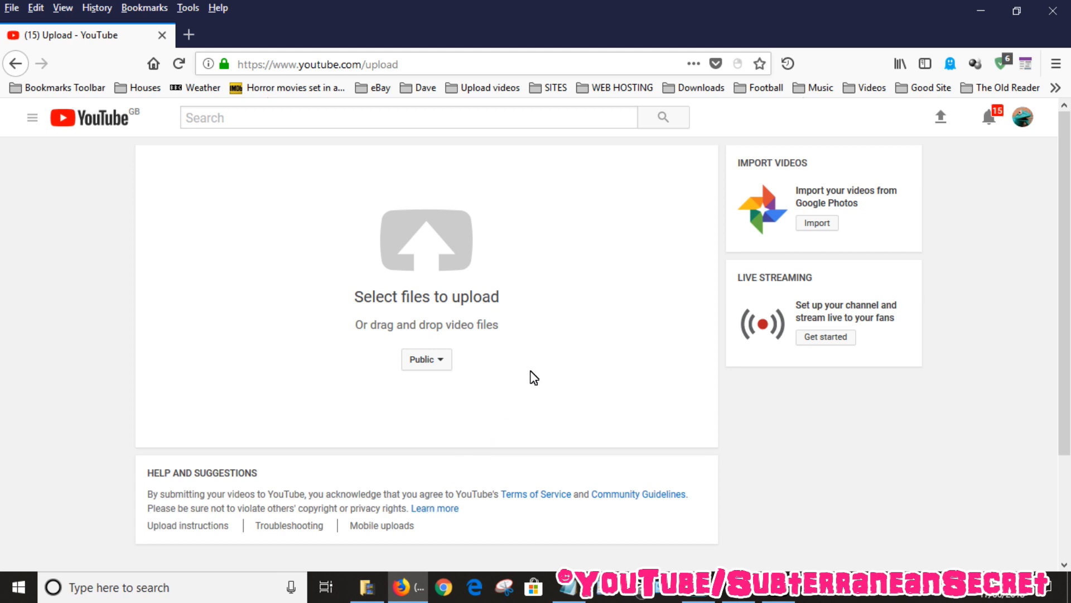
mouse_move(368, 587)
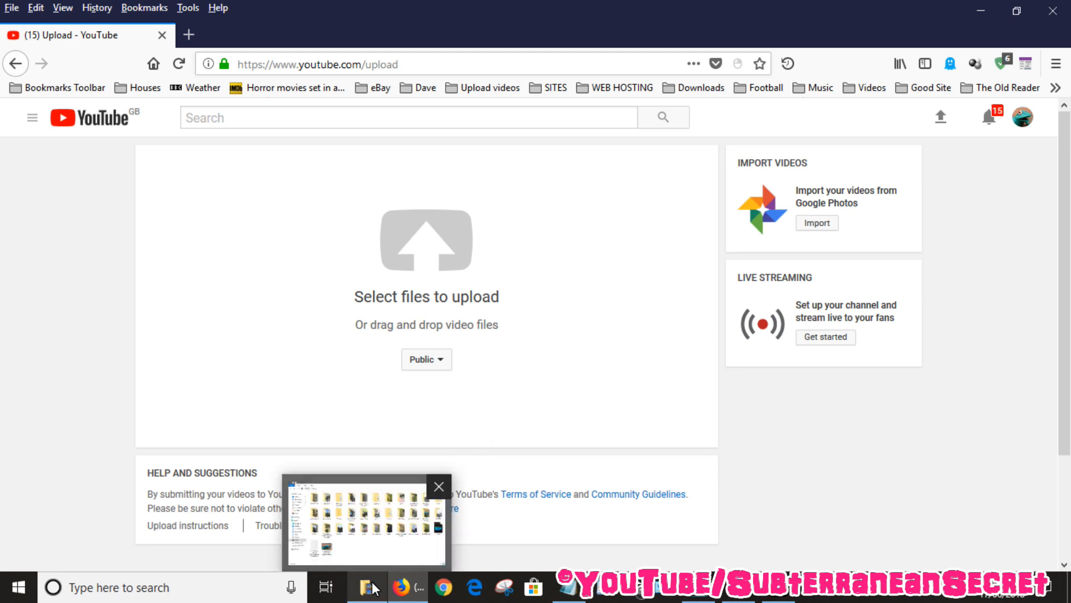
click(367, 586)
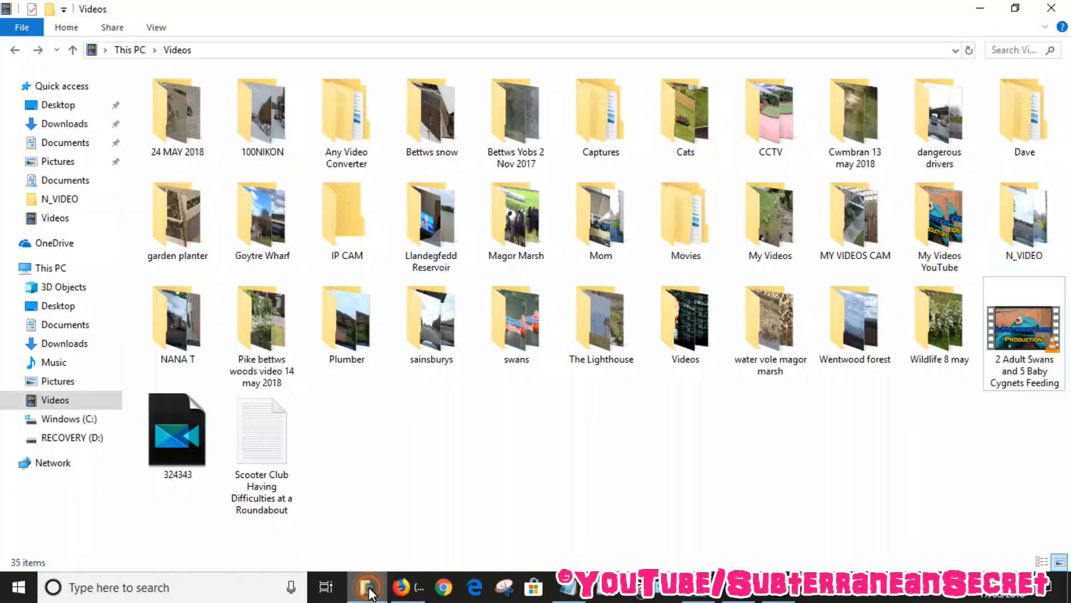
mouse_move(400, 465)
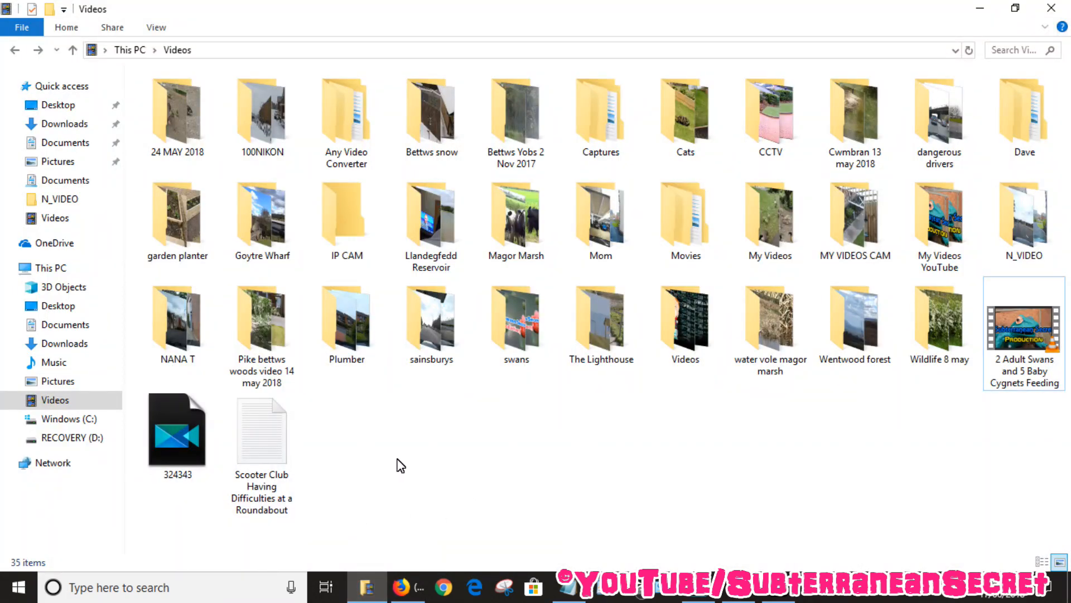
mouse_move(1014, 10)
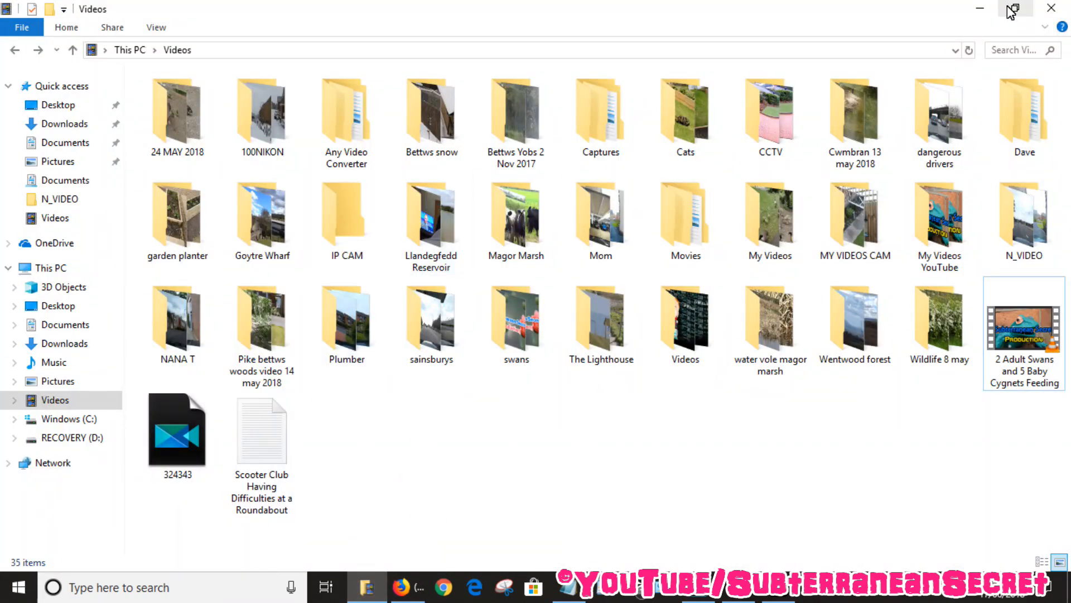
click(398, 586)
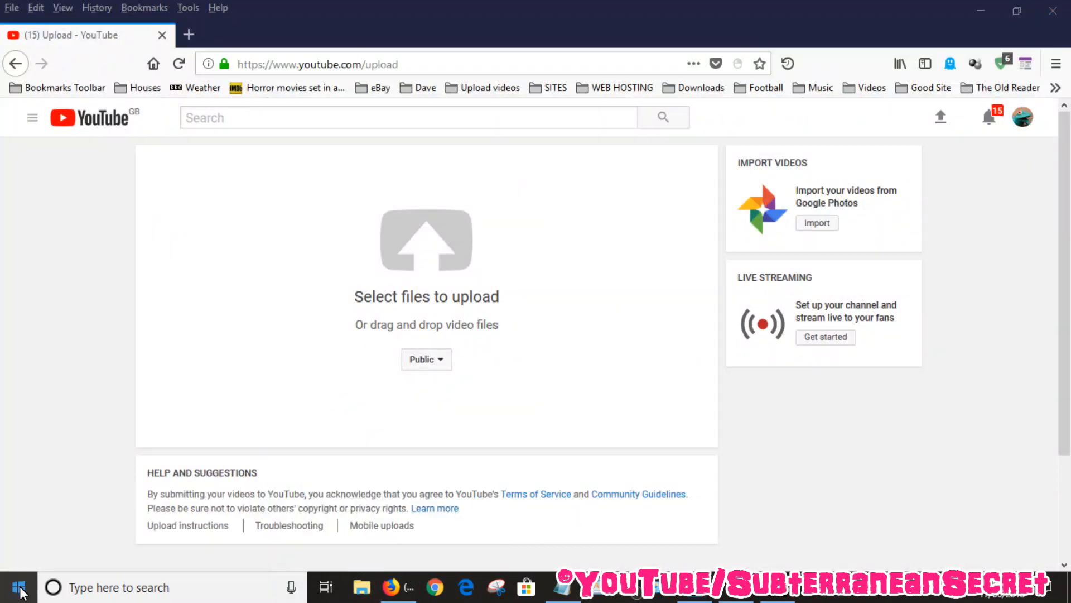
Launch File Explorer from the Windows System group in the Start menu.
click(18, 587)
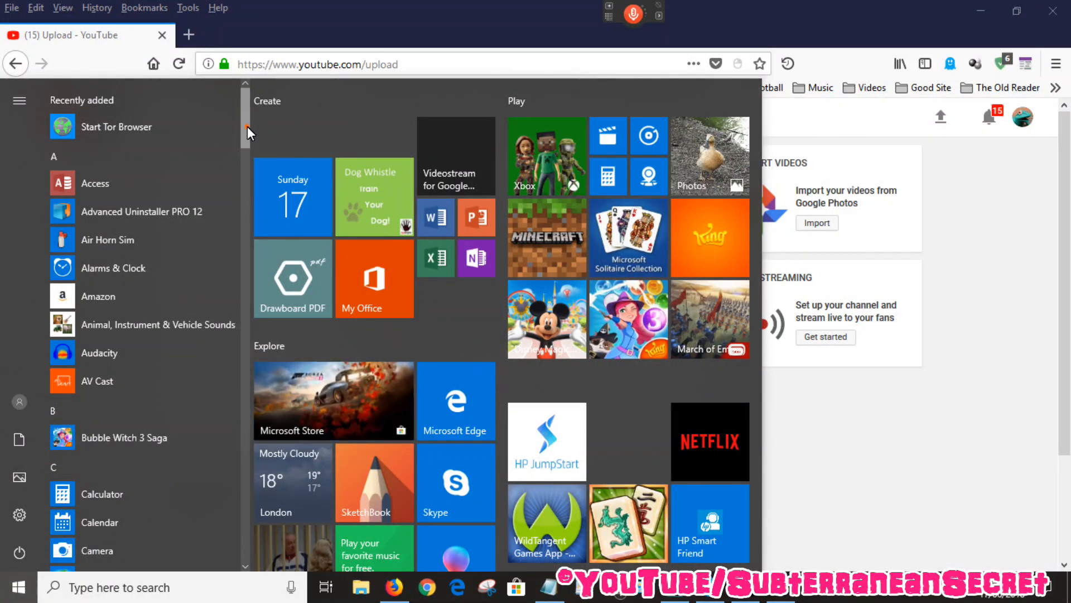
scroll(down, 3)
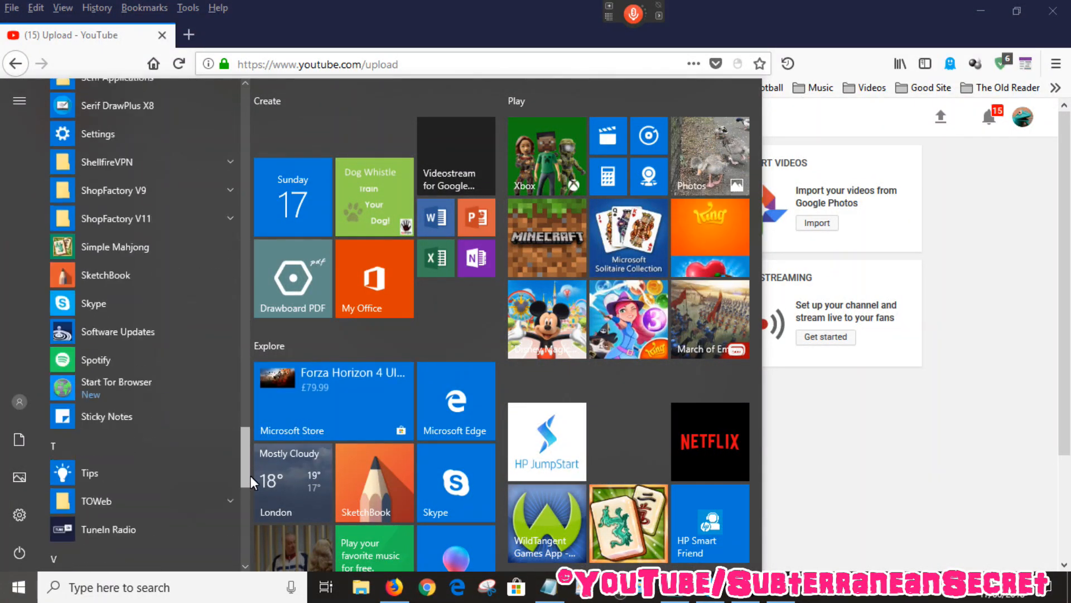
scroll(down, 3)
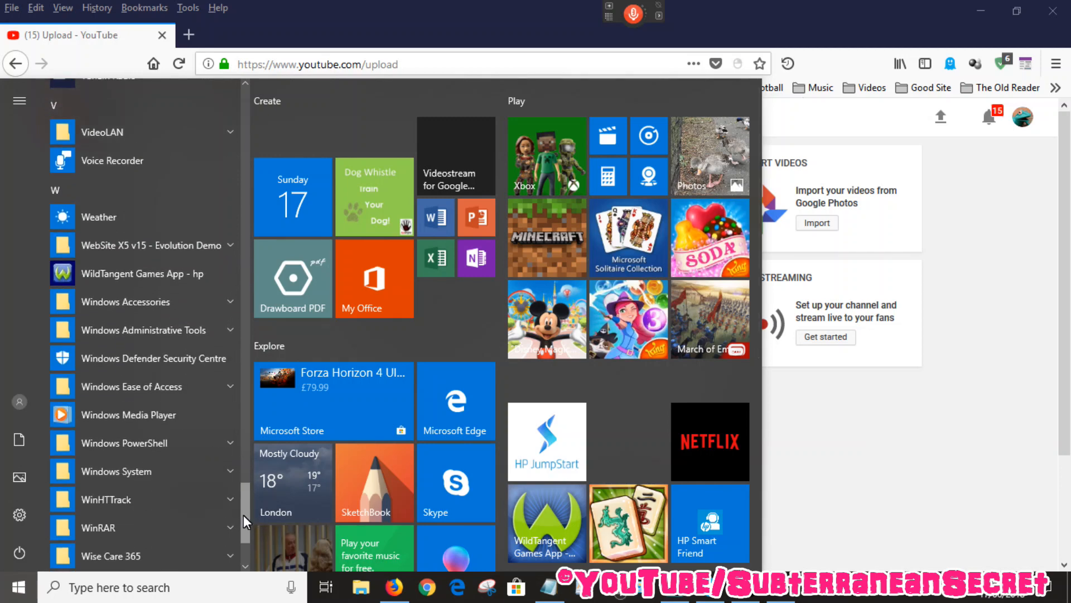
click(116, 471)
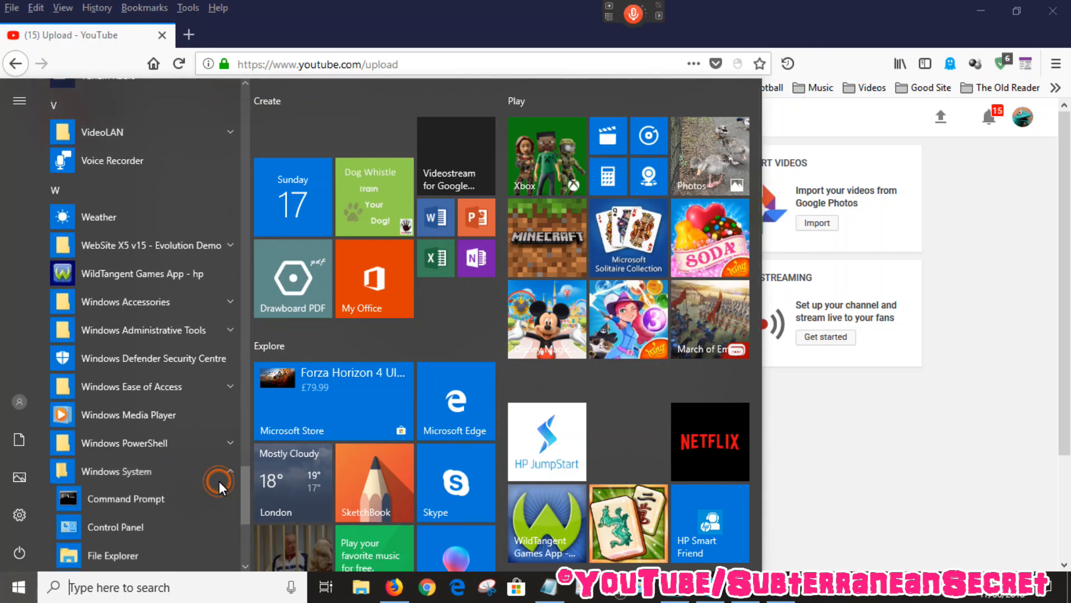
scroll(down, 3)
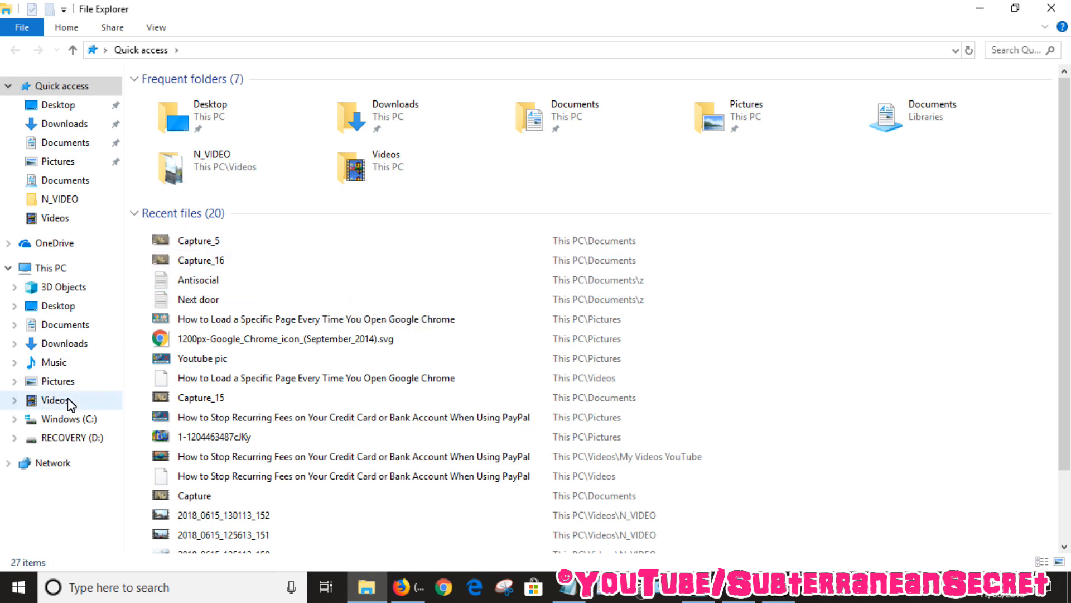
mouse_move(61, 406)
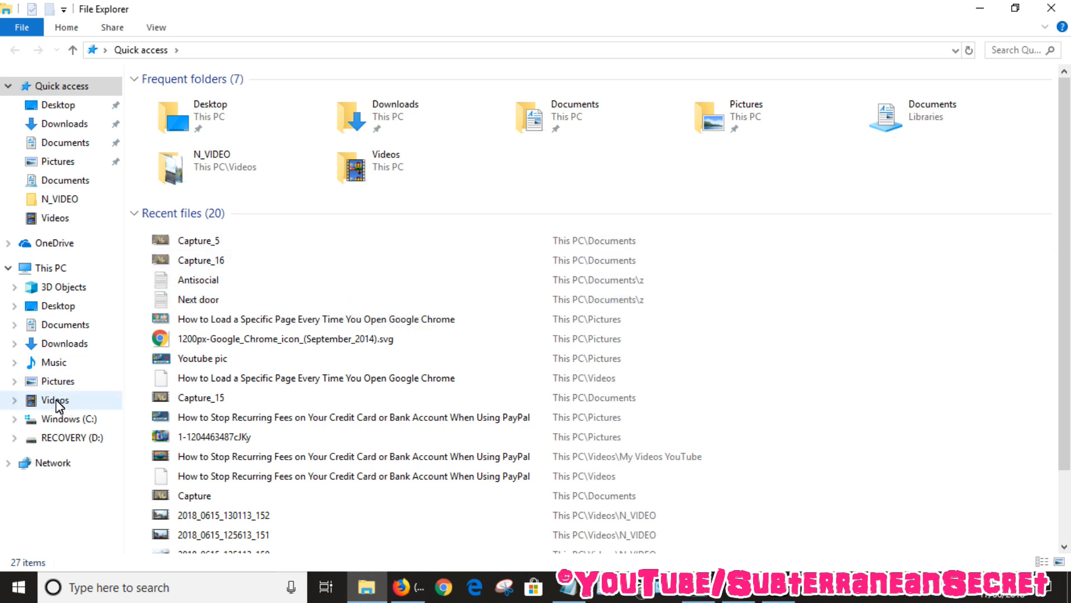
Show the Videos library under This PC.
click(54, 399)
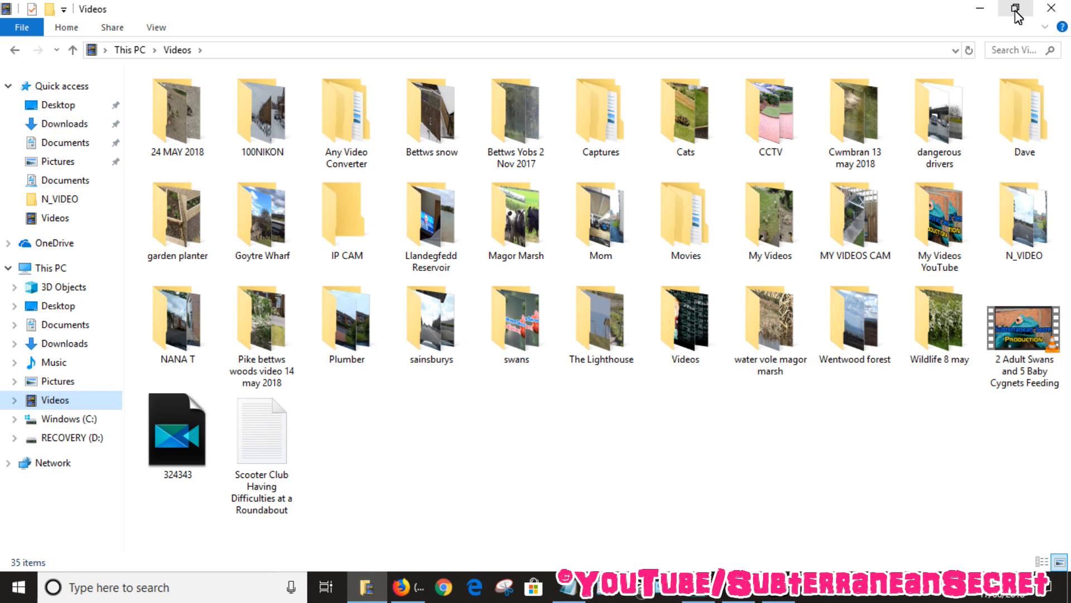
Drag '2 Adult Swans and 5 Baby Cygnets Feeding' onto the YouTube upload area to begin uploading.
click(1017, 9)
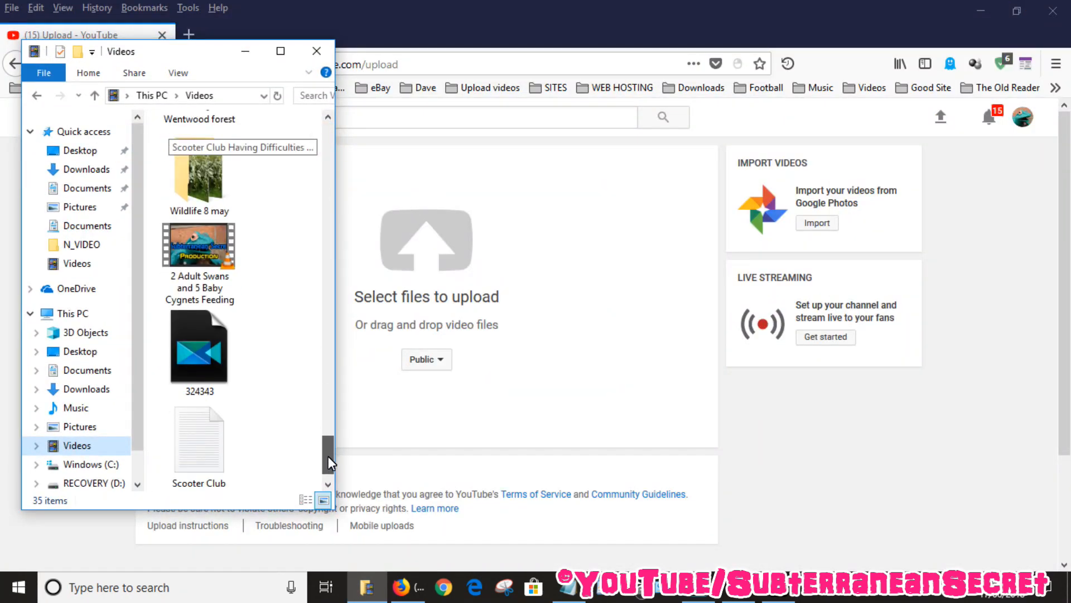
scroll(up, 3)
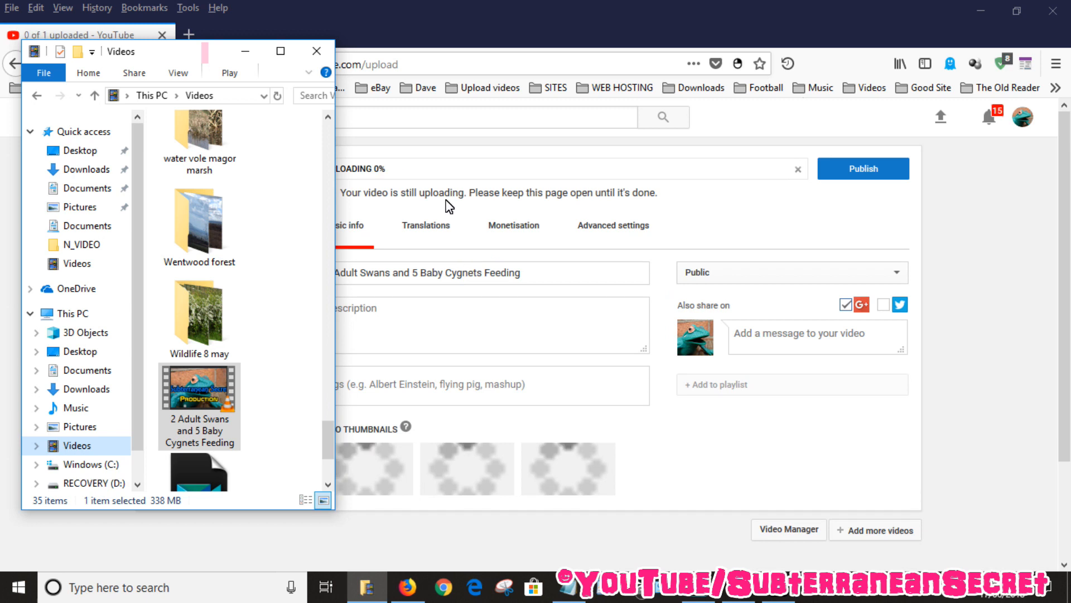
click(316, 51)
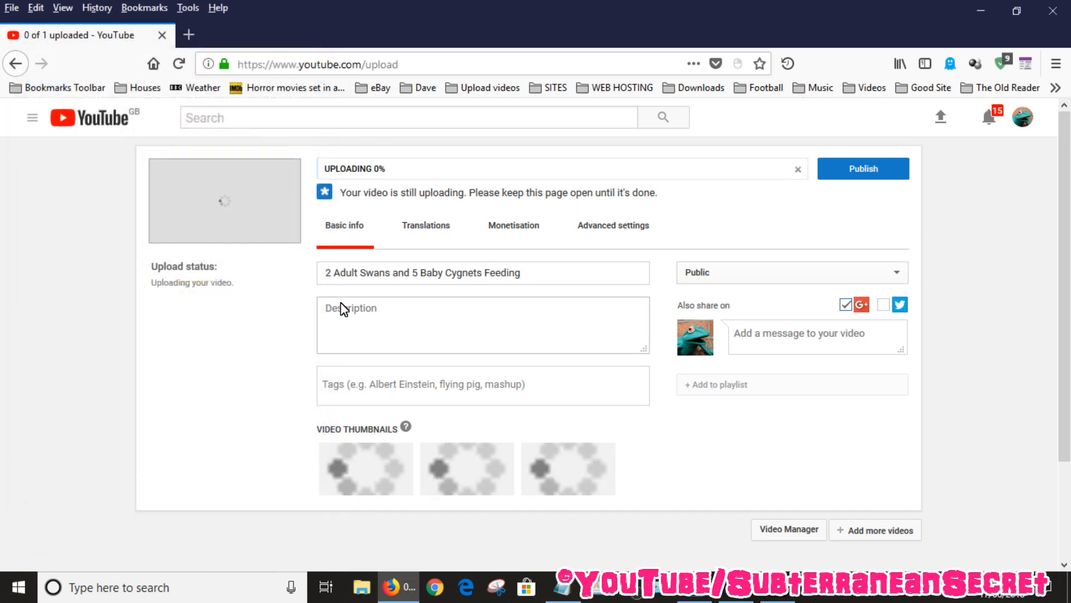